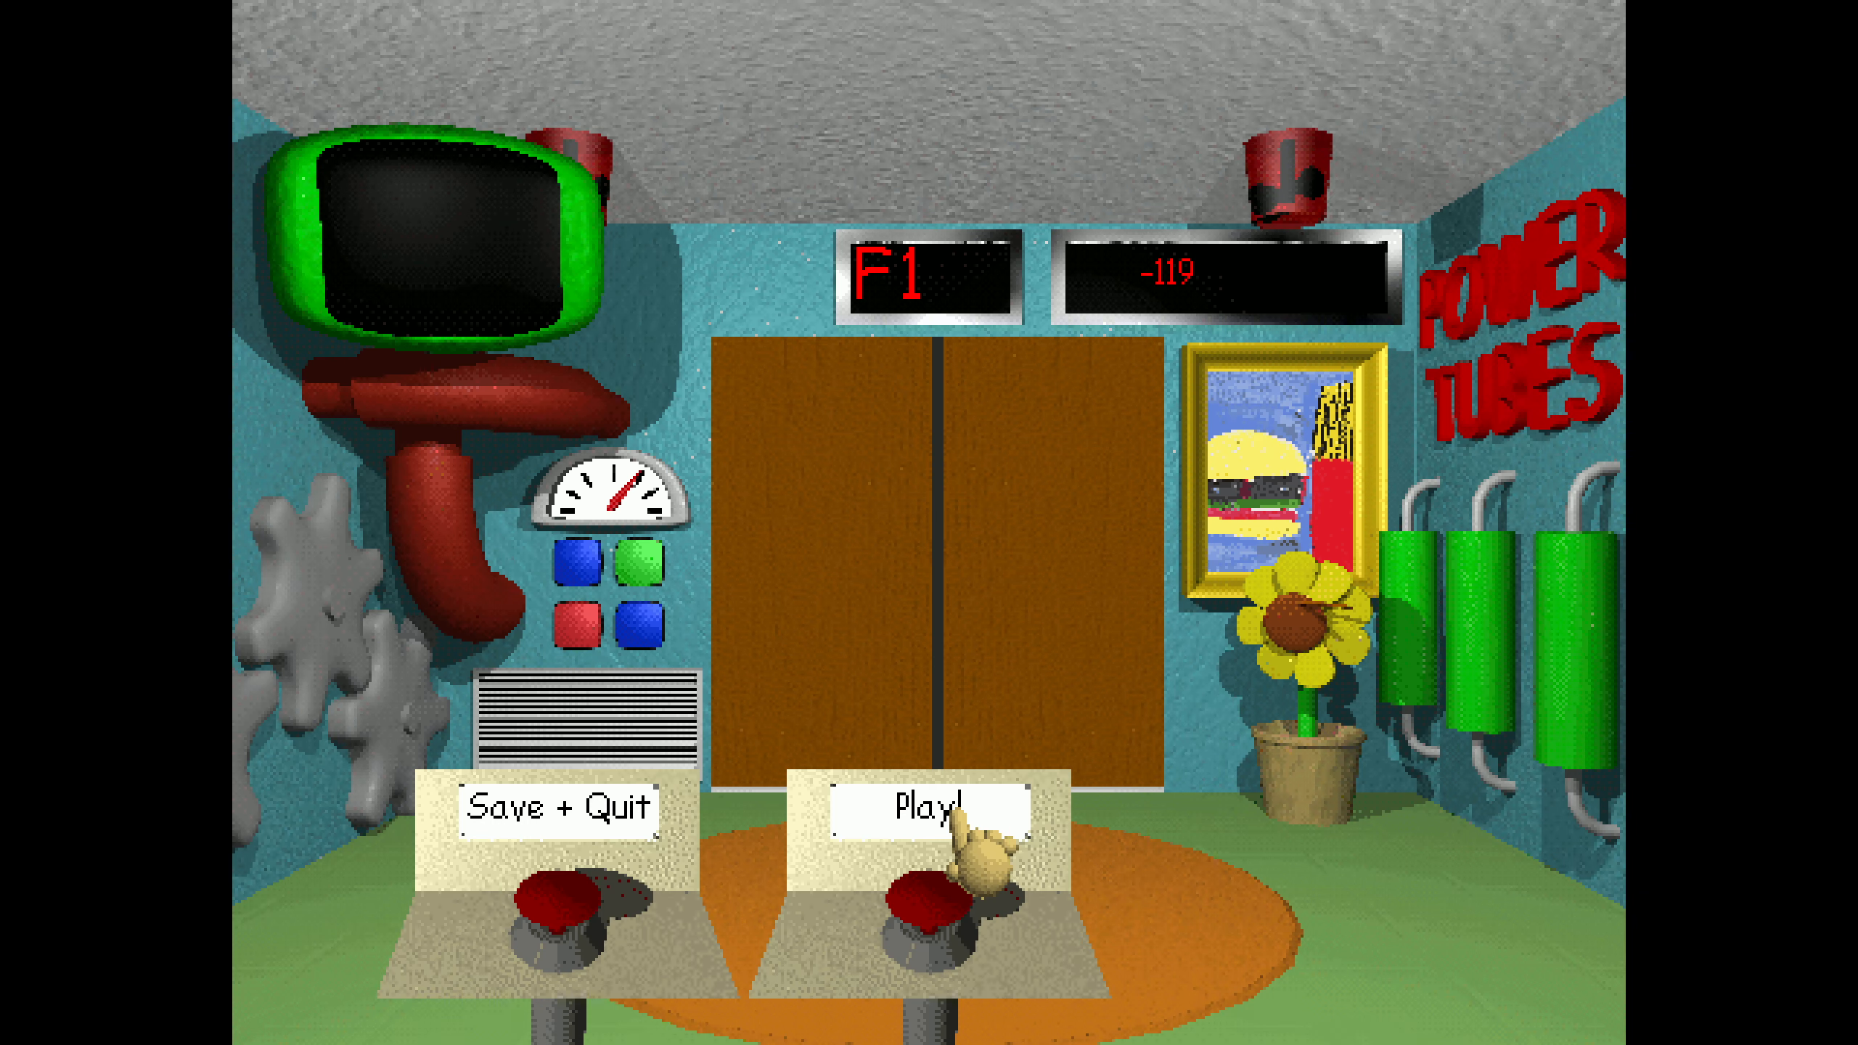
{"action": "left_click", "coordinate": [929, 813]}
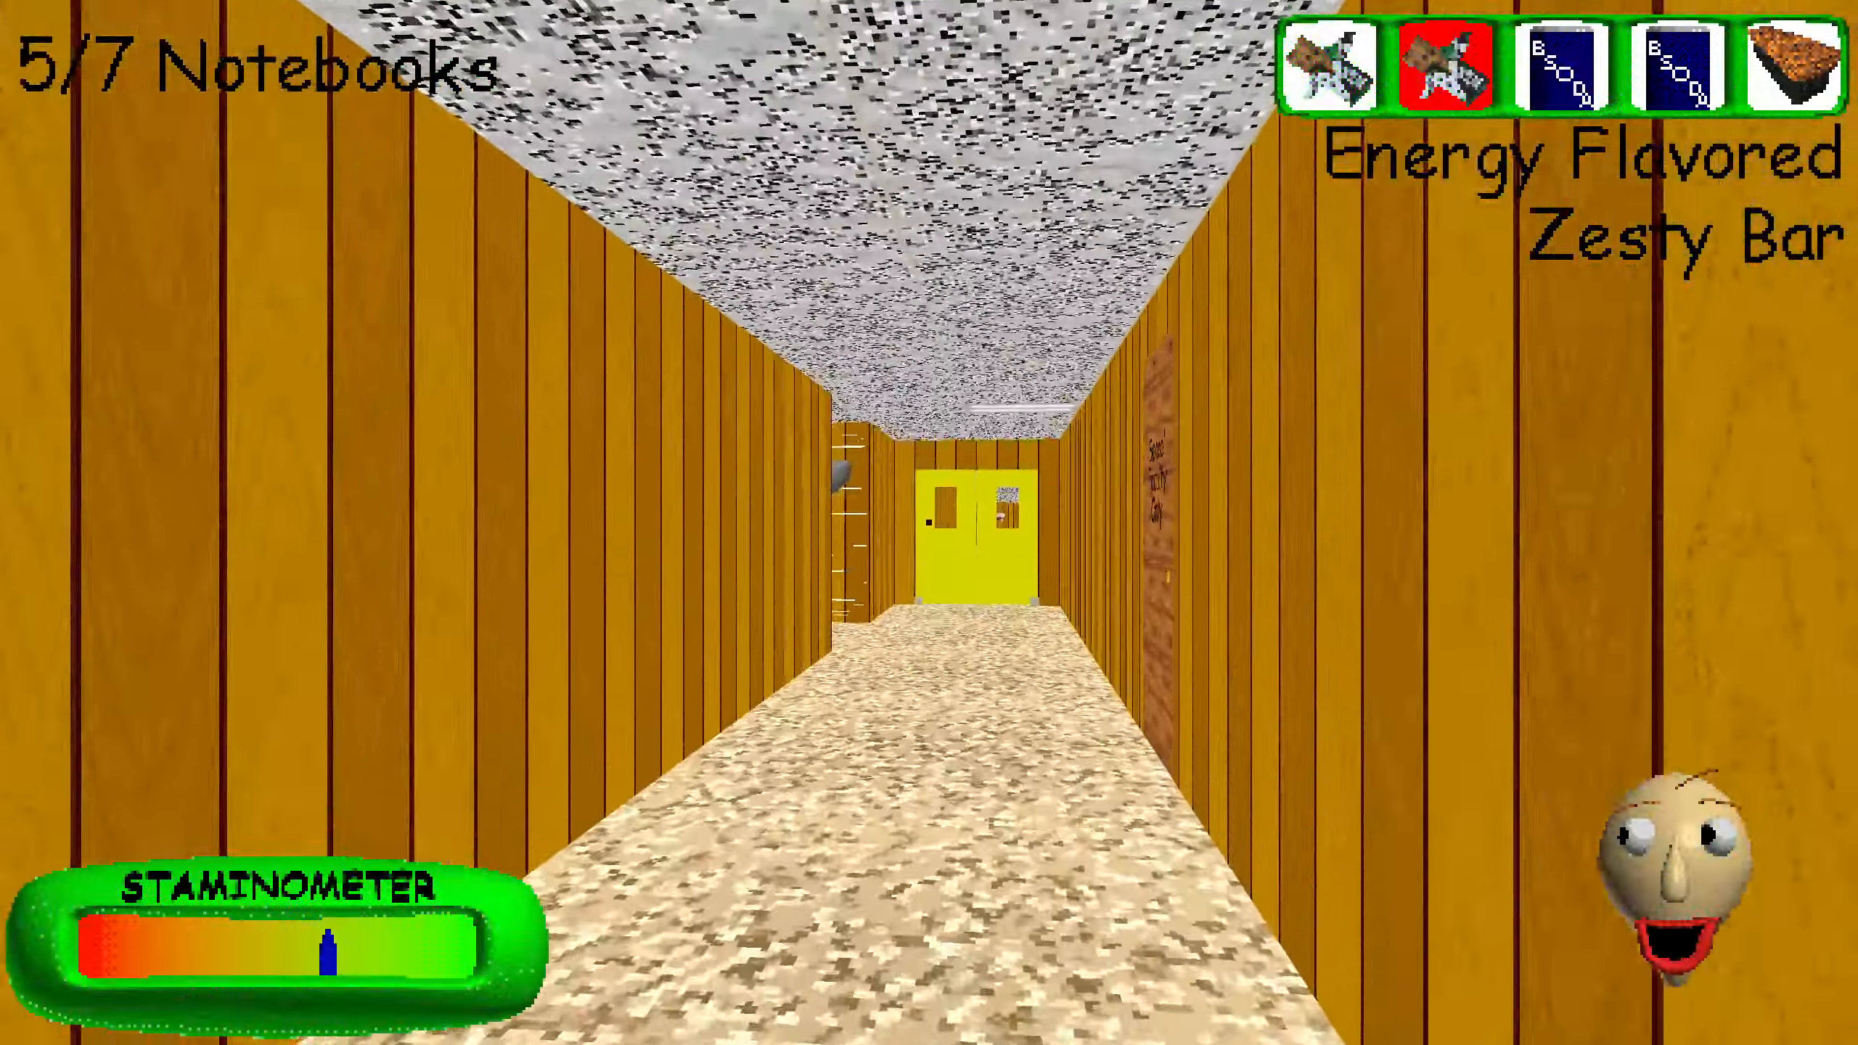
{"action": "key", "text": "W"}
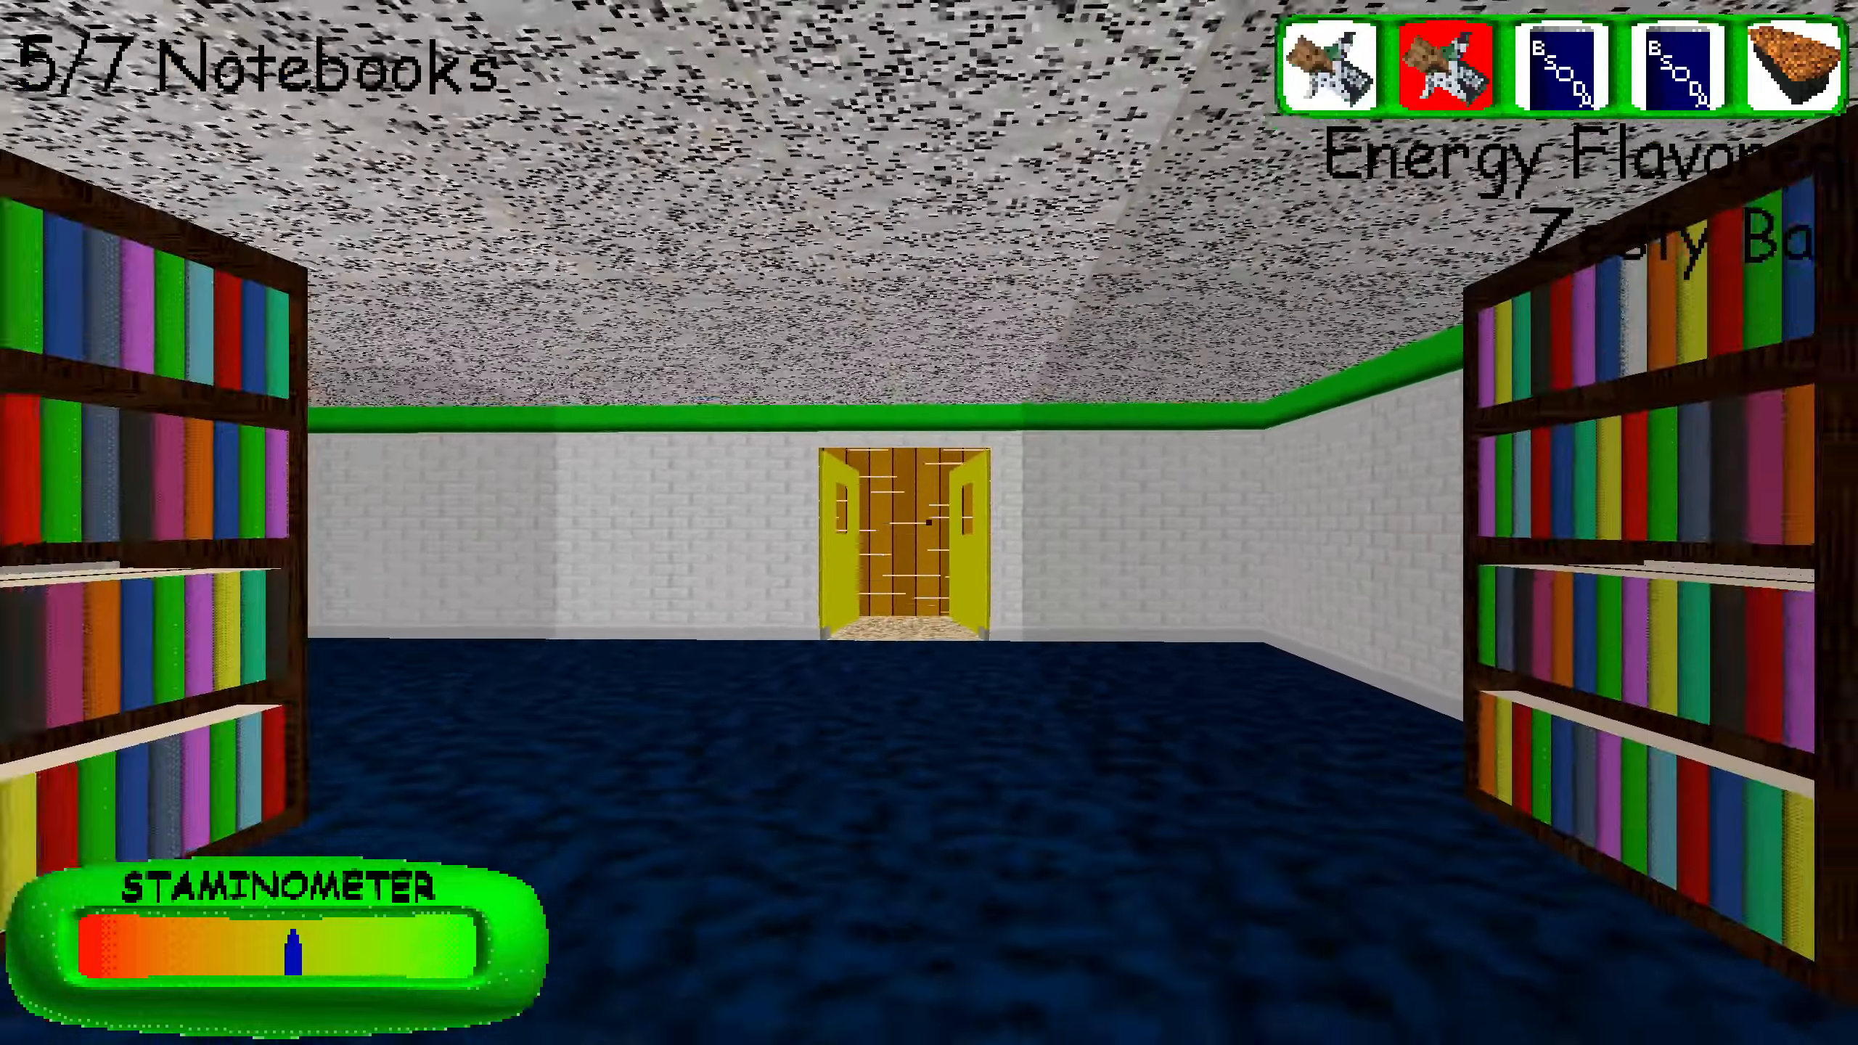
{"action": "key", "text": "w"}
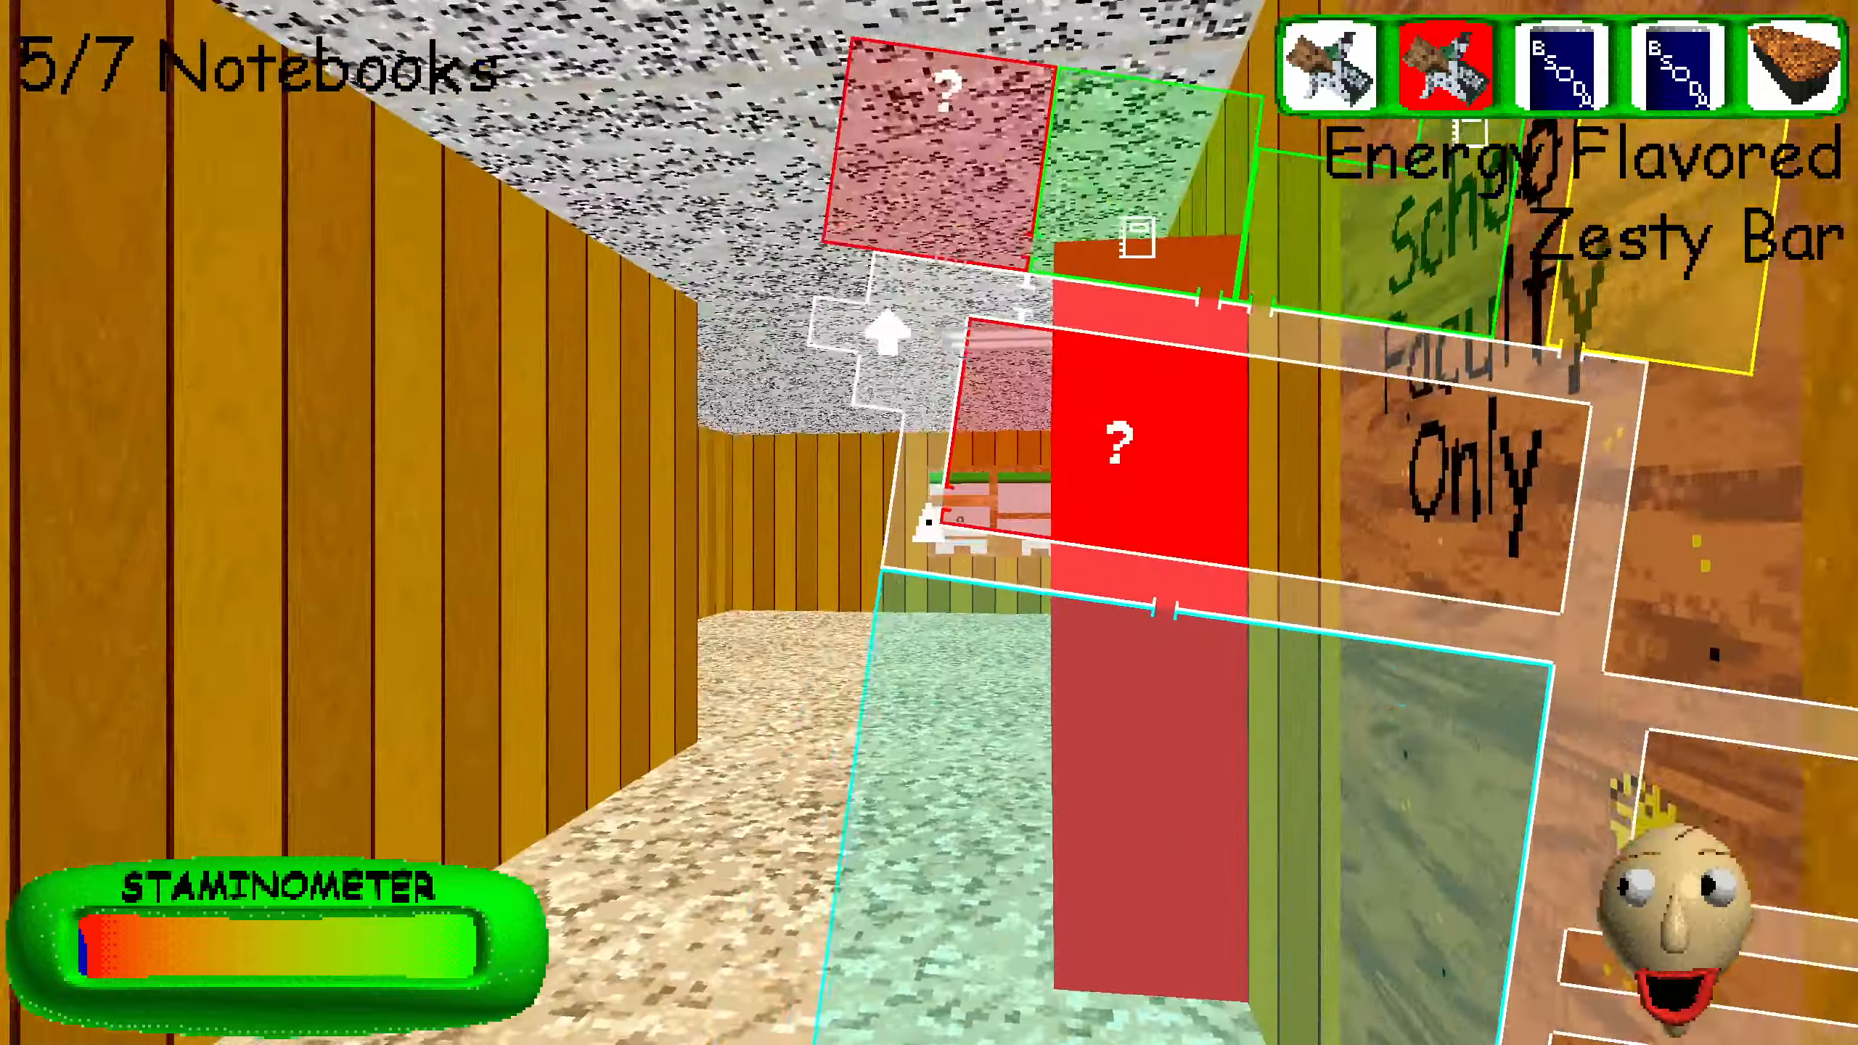
{"action": "key", "text": "w"}
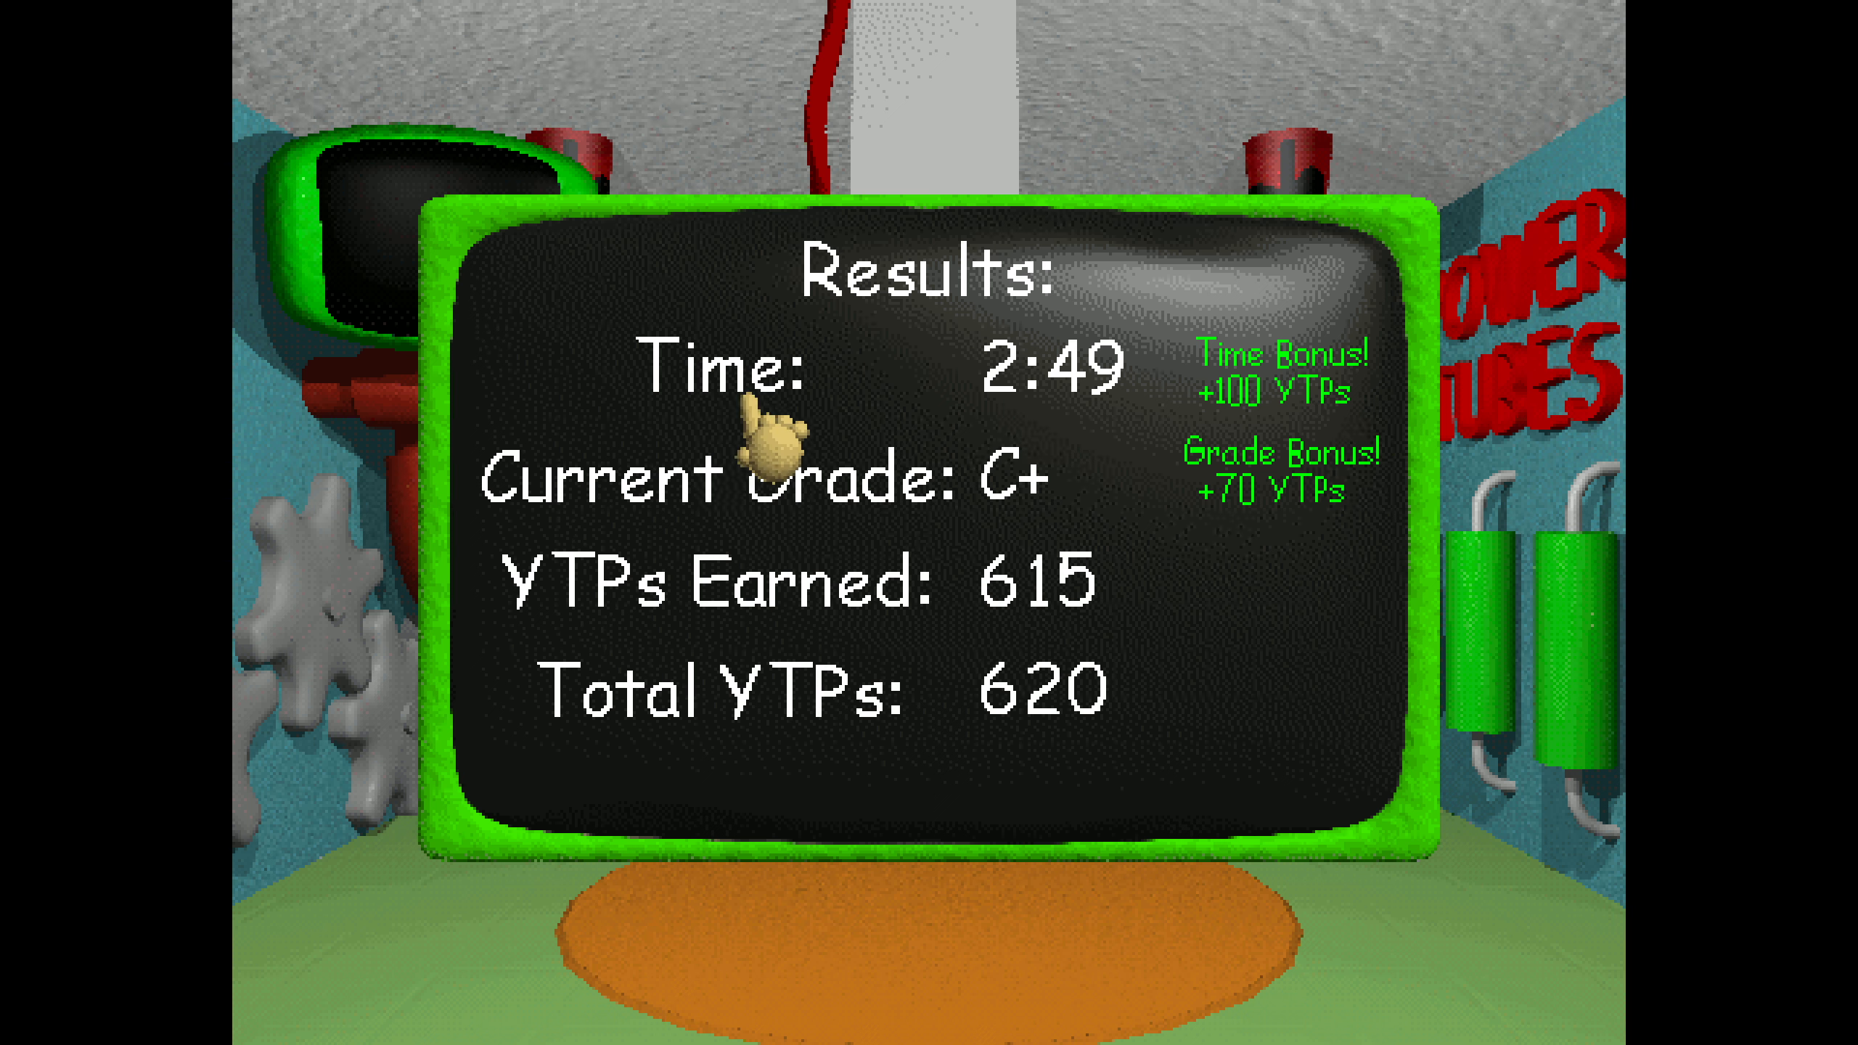
{"action": "mouse_move", "coordinate": [1339, 687]}
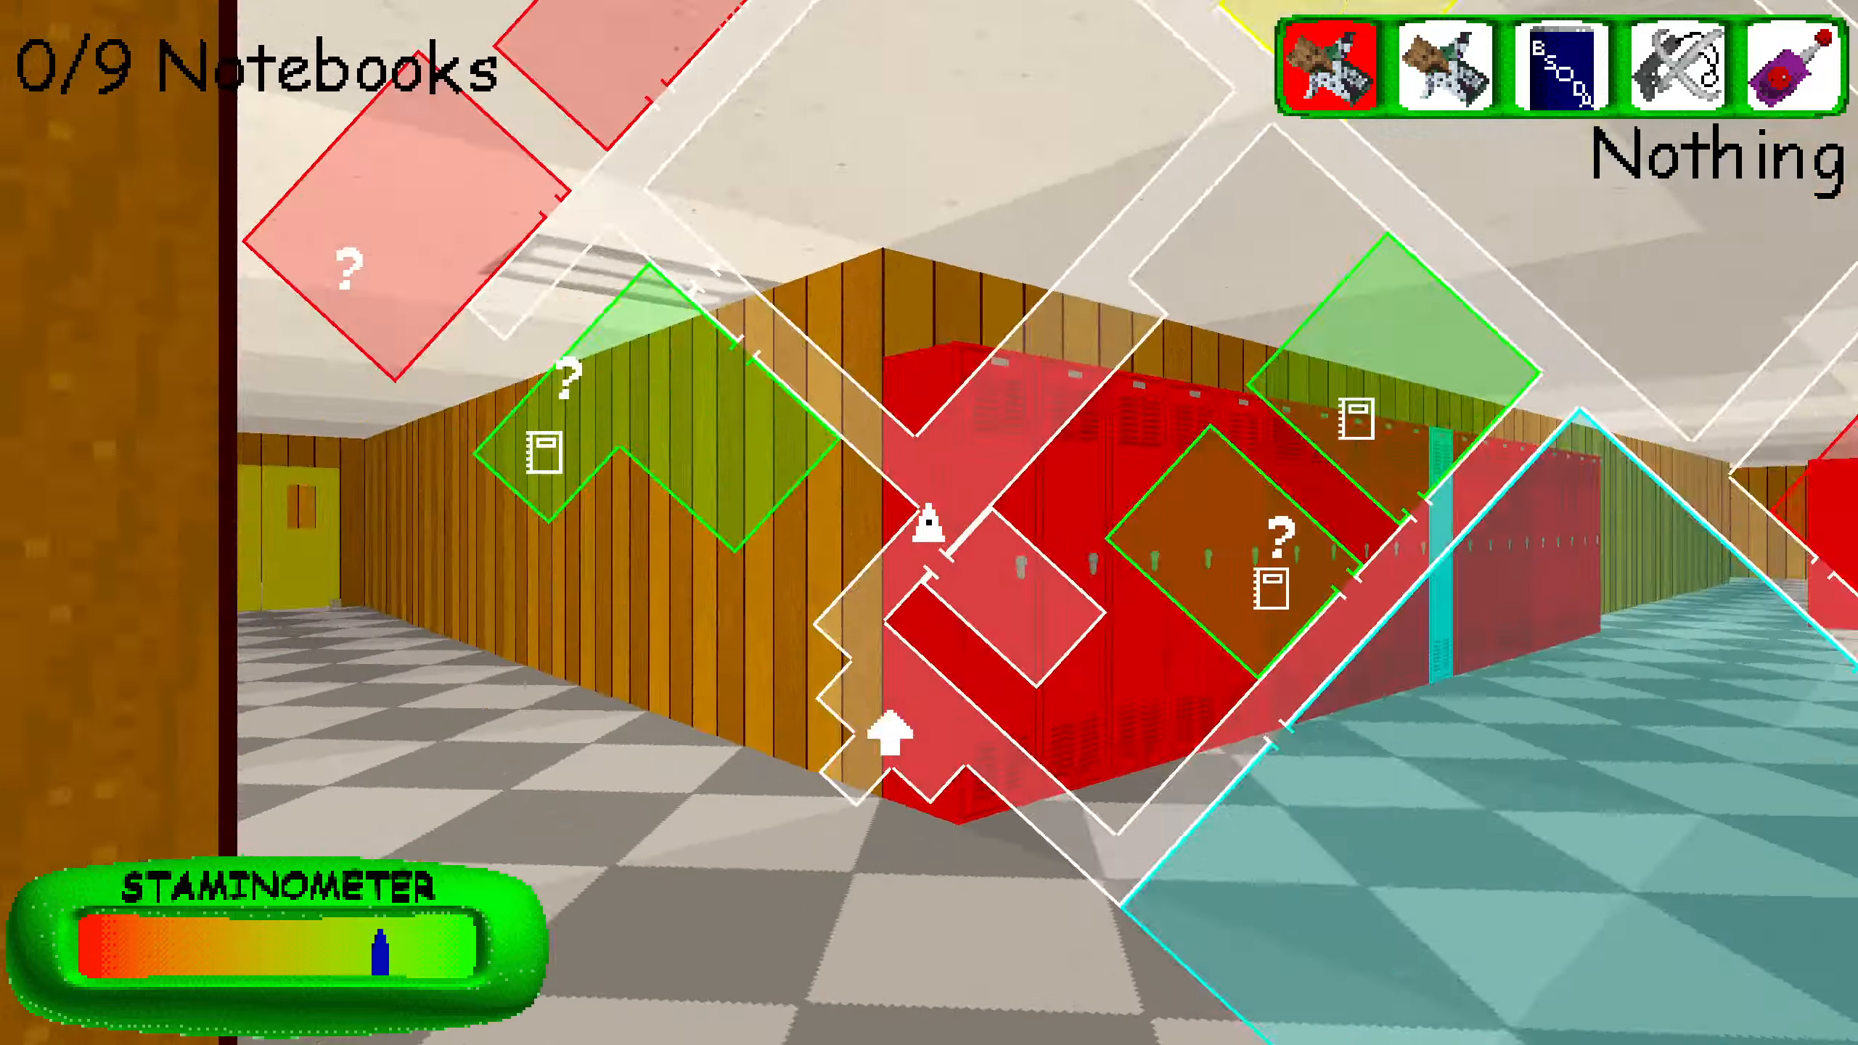
{"action": "key", "text": "w"}
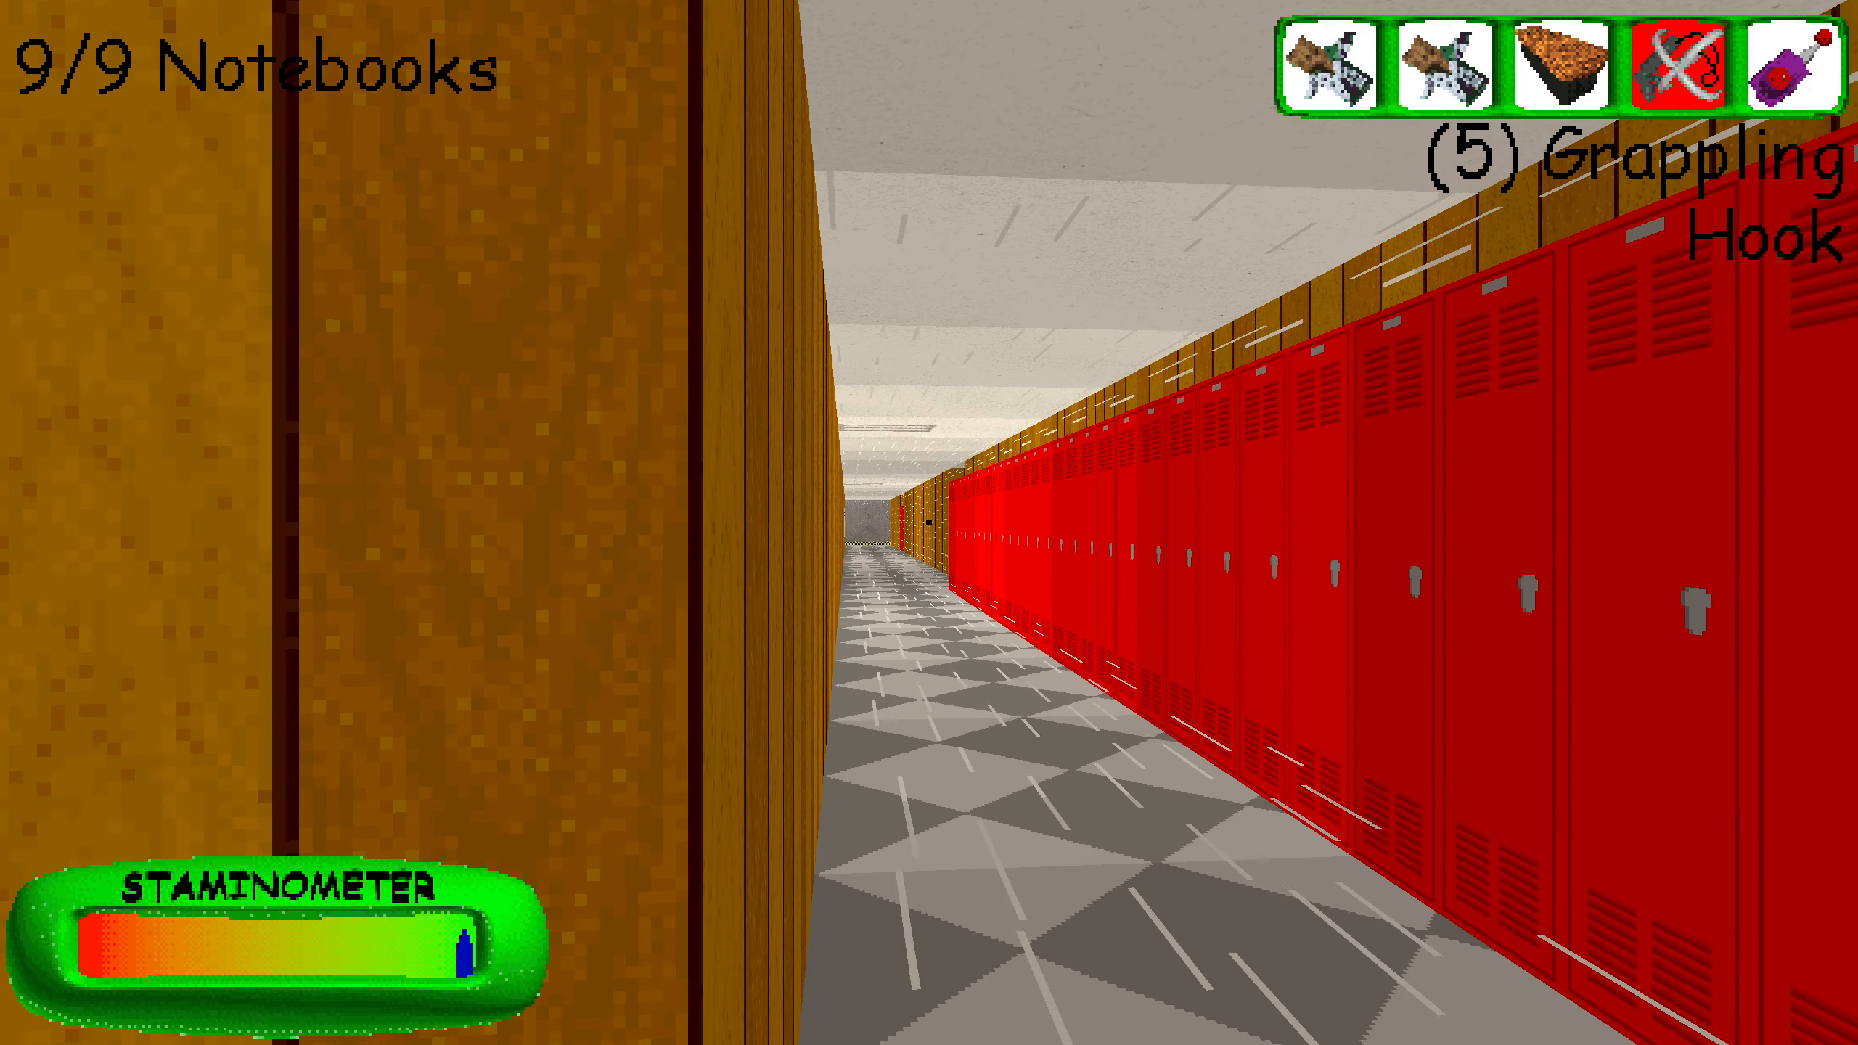
{"action": "left_click", "coordinate": [929, 523]}
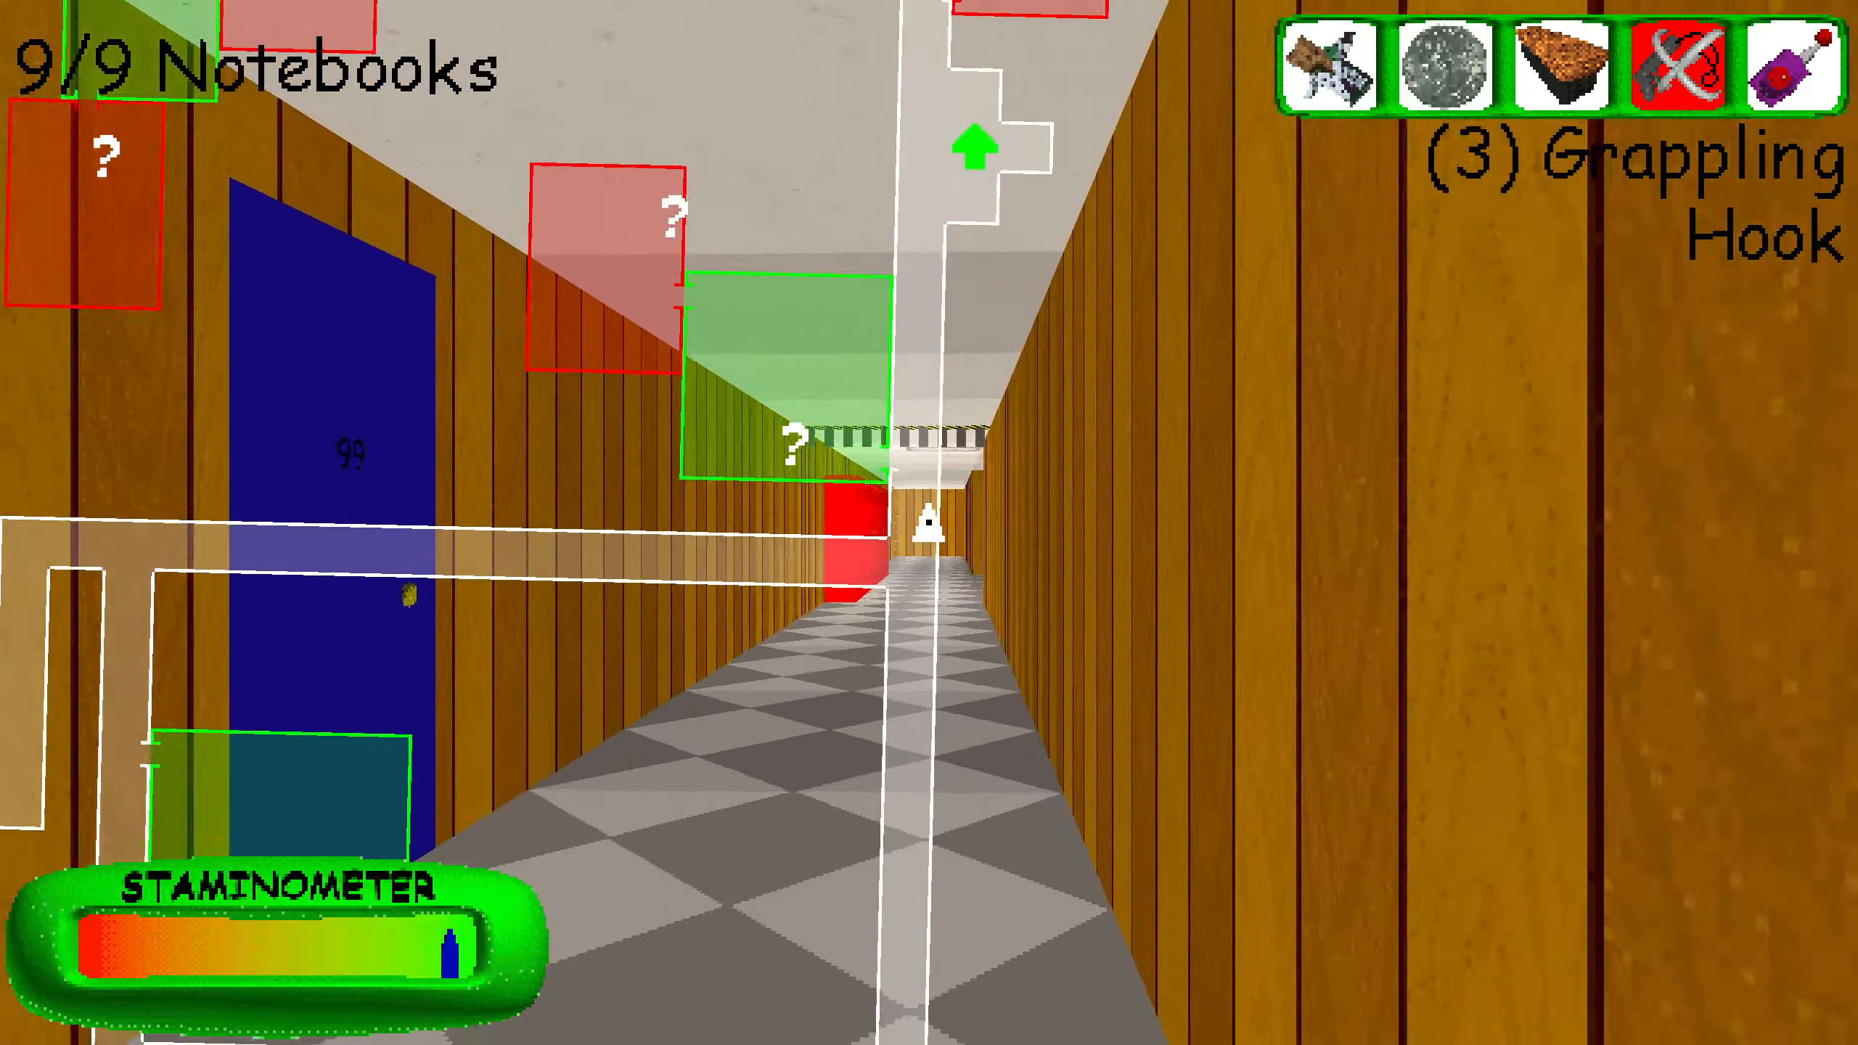
{"action": "mouse_move", "coordinate": [929, 523]}
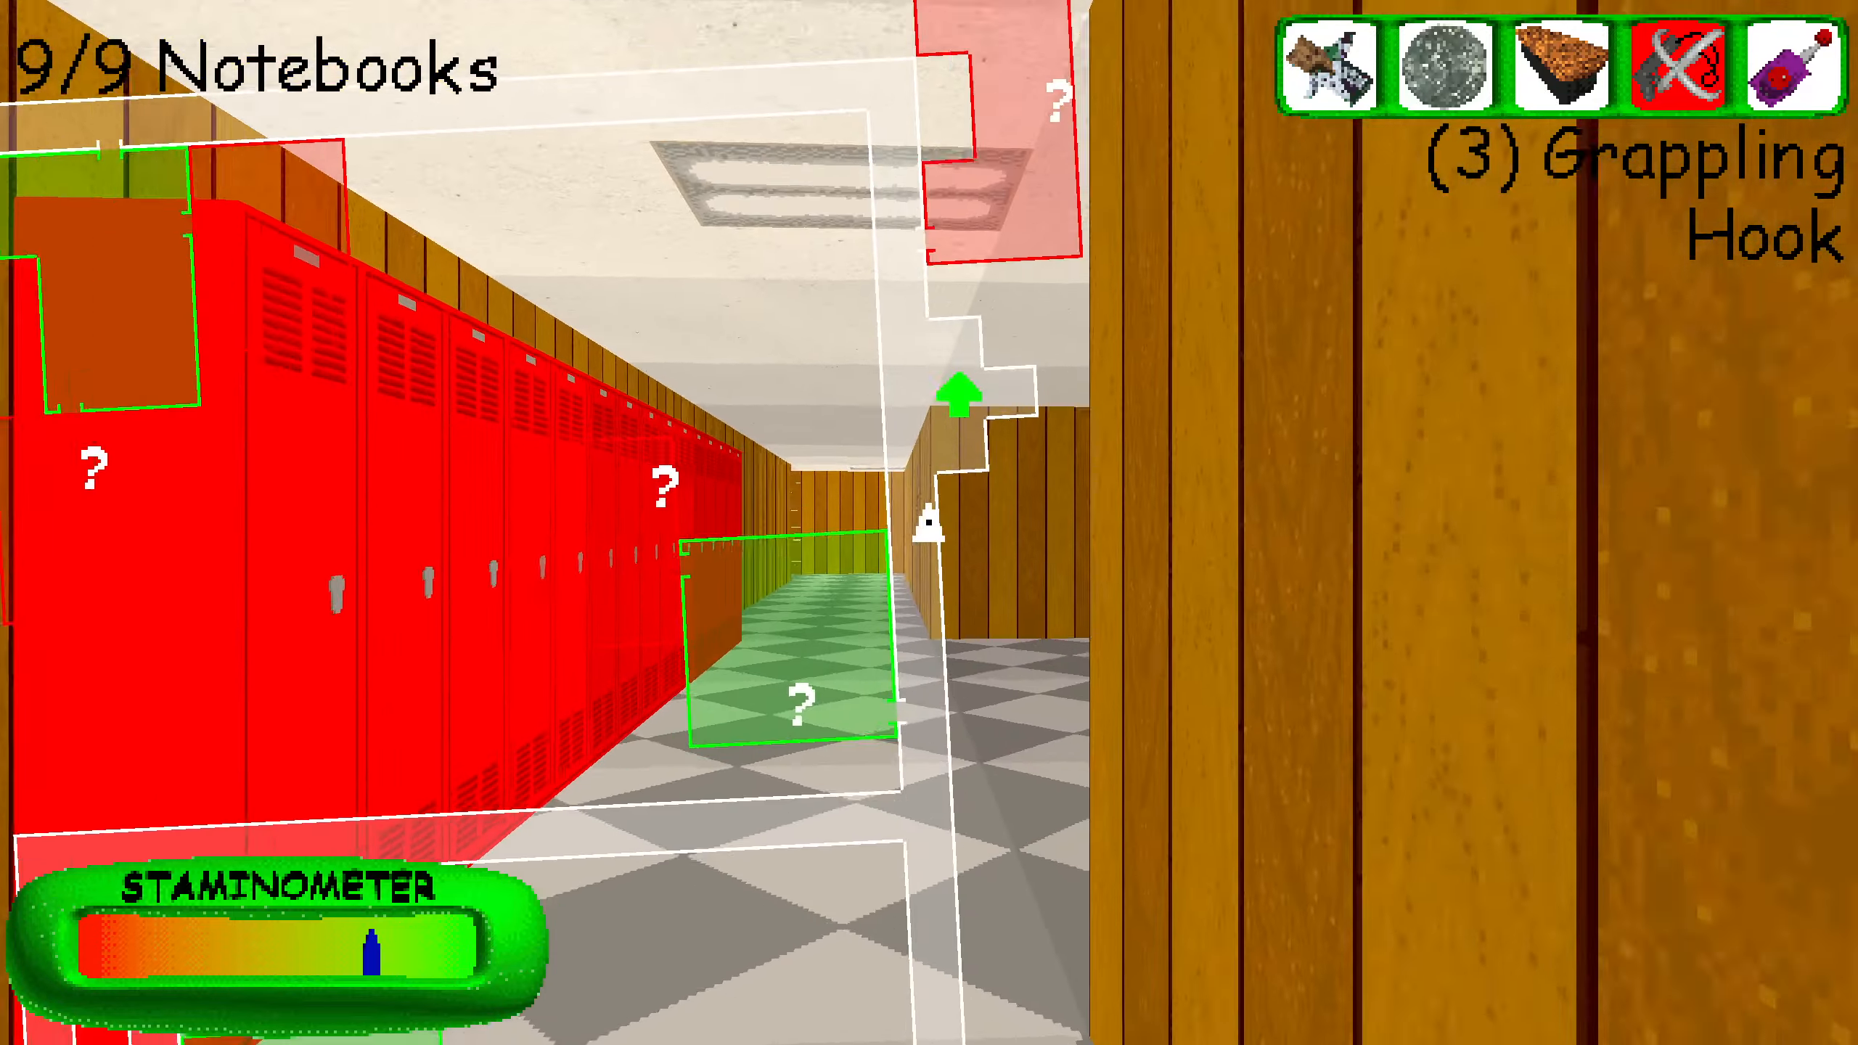